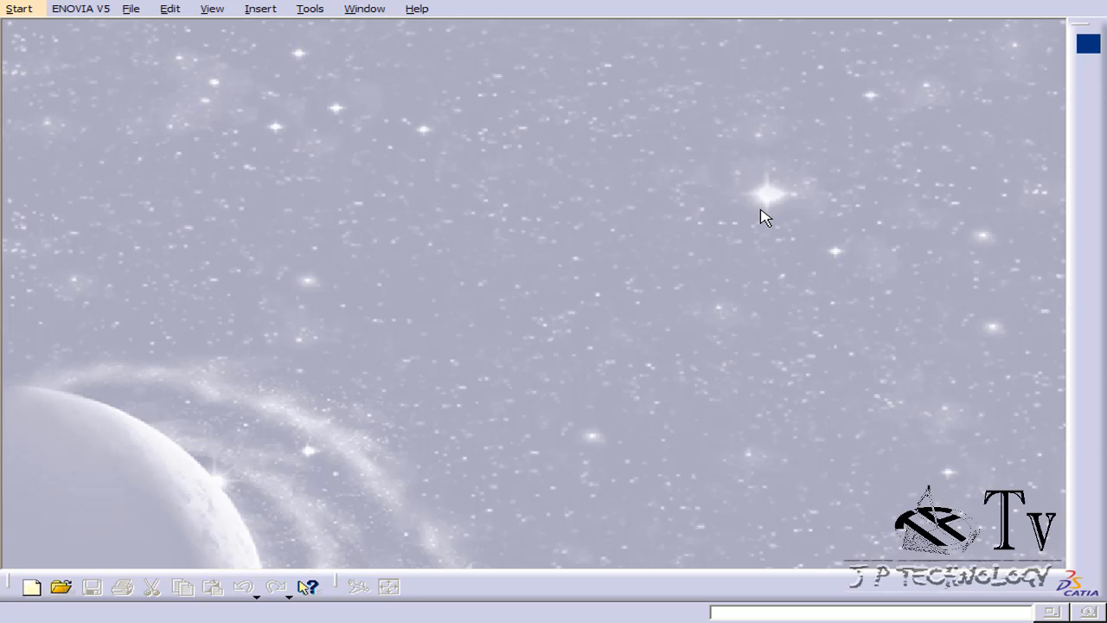
pyautogui.moveTo(140, 156)
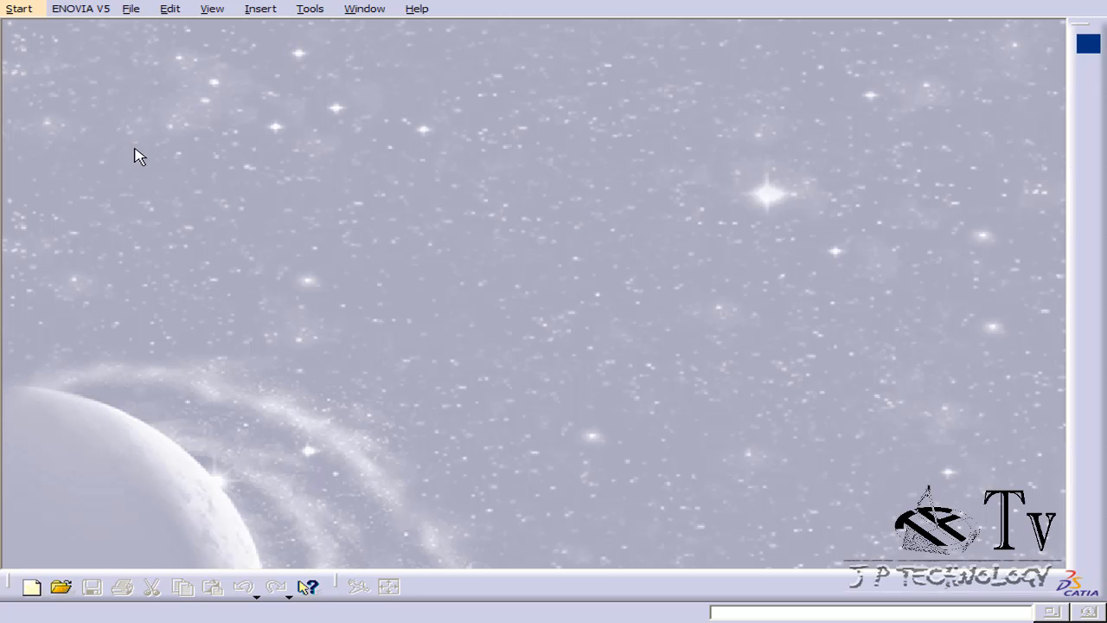
# Open the Start menu to show the Mechanical Design workbench list.
pyautogui.click(17, 9)
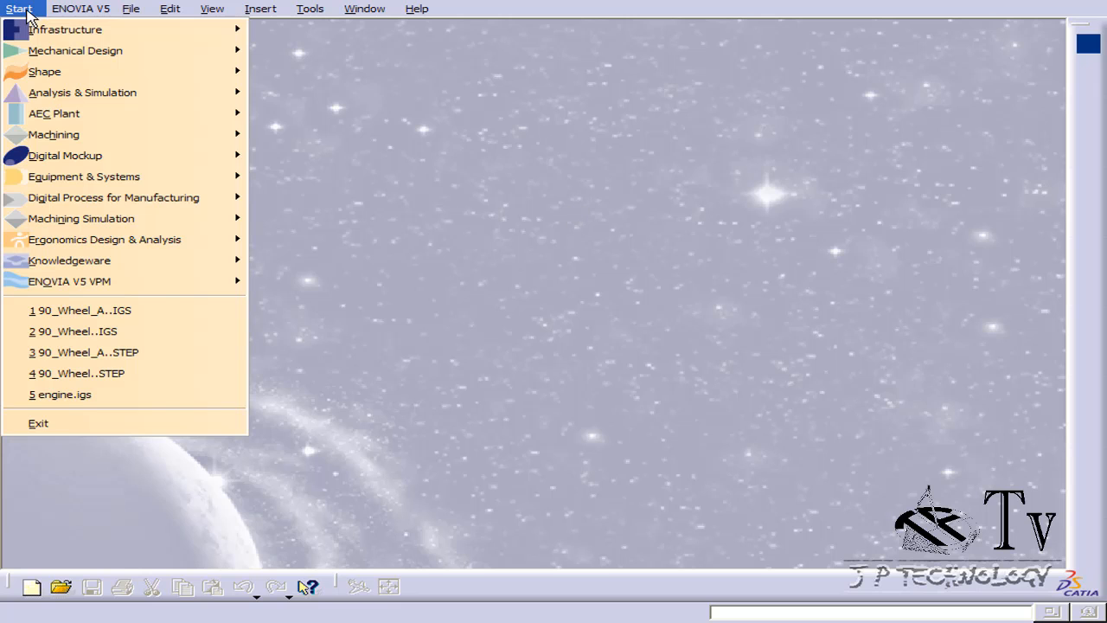
pyautogui.moveTo(82, 93)
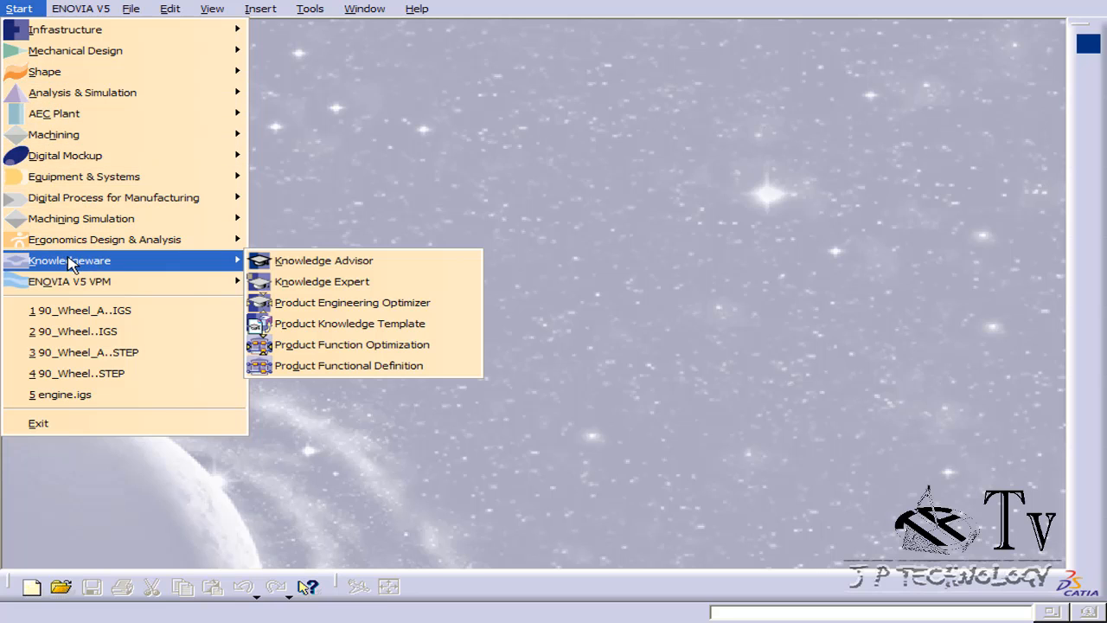
pyautogui.moveTo(75, 50)
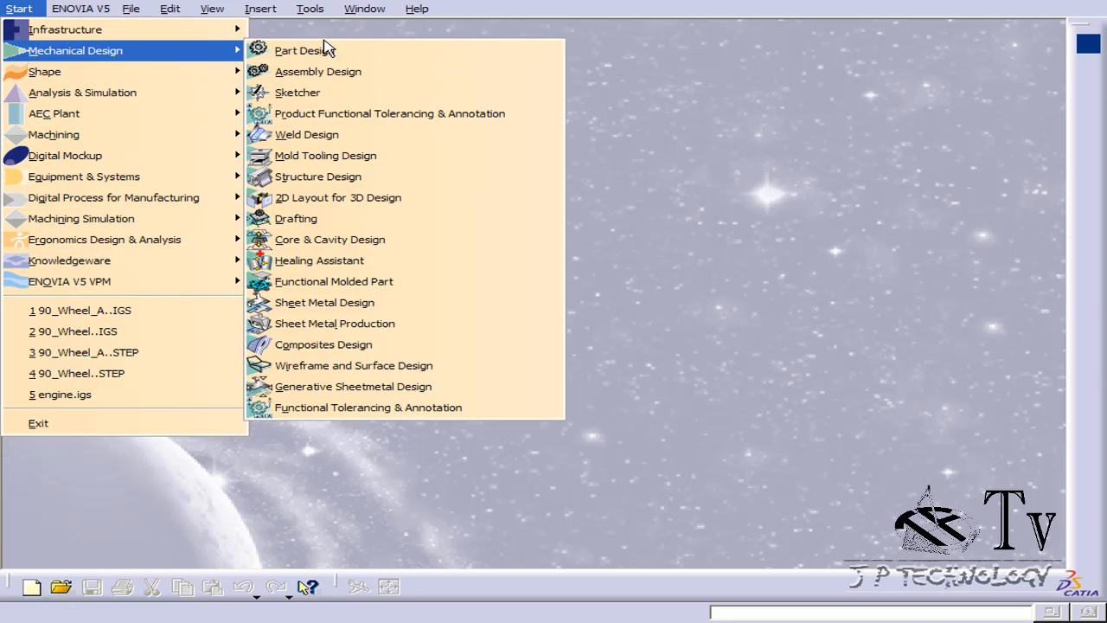
pyautogui.moveTo(304, 50)
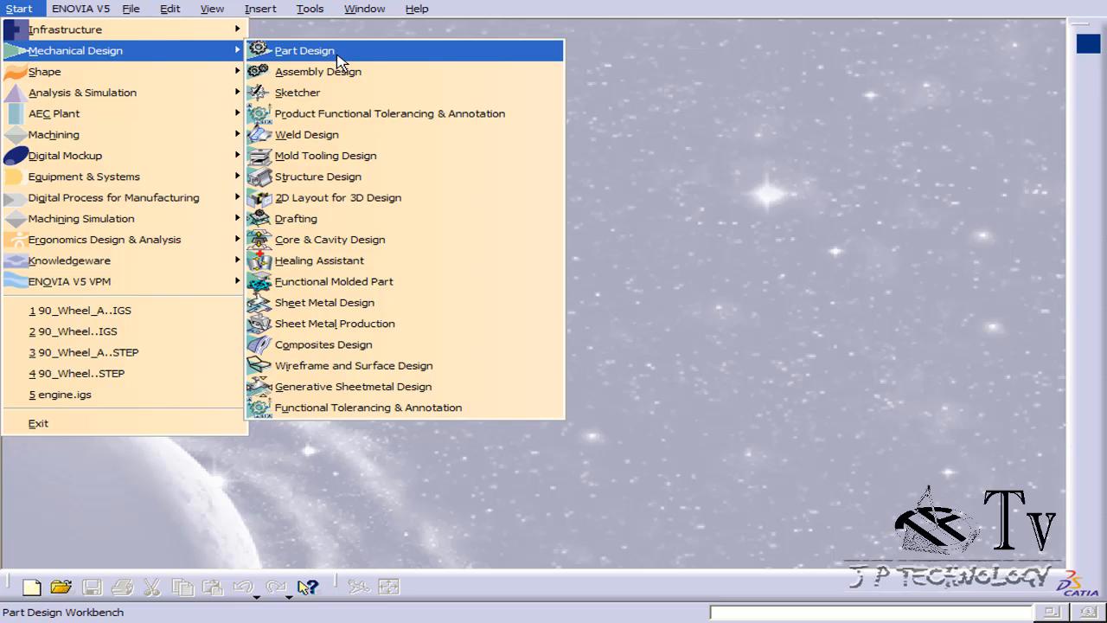
pyautogui.moveTo(327, 54)
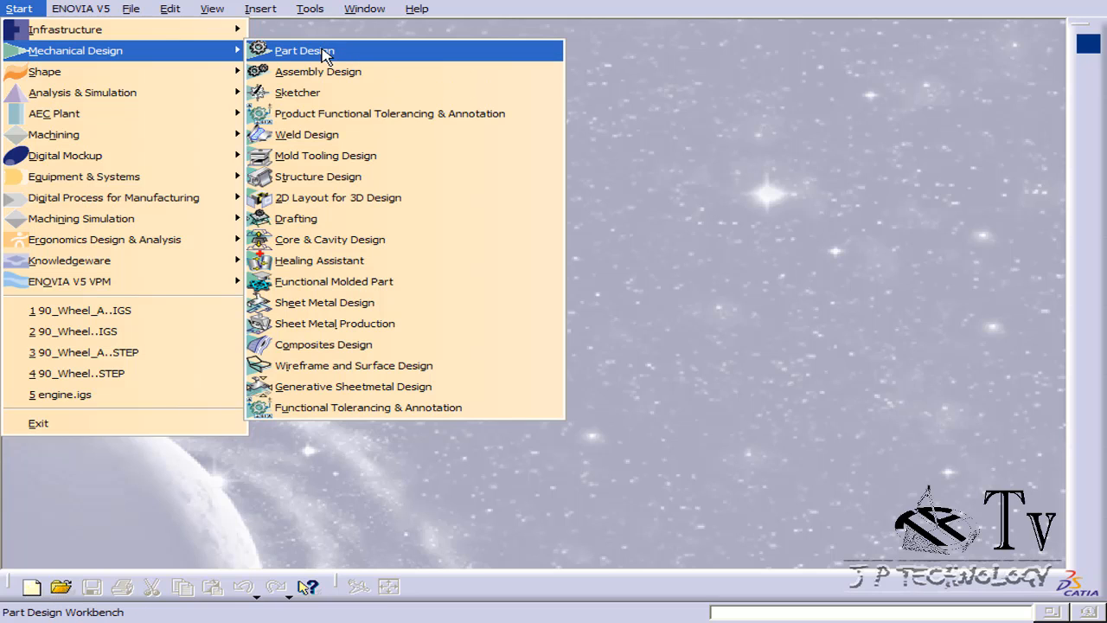
pyautogui.moveTo(373, 58)
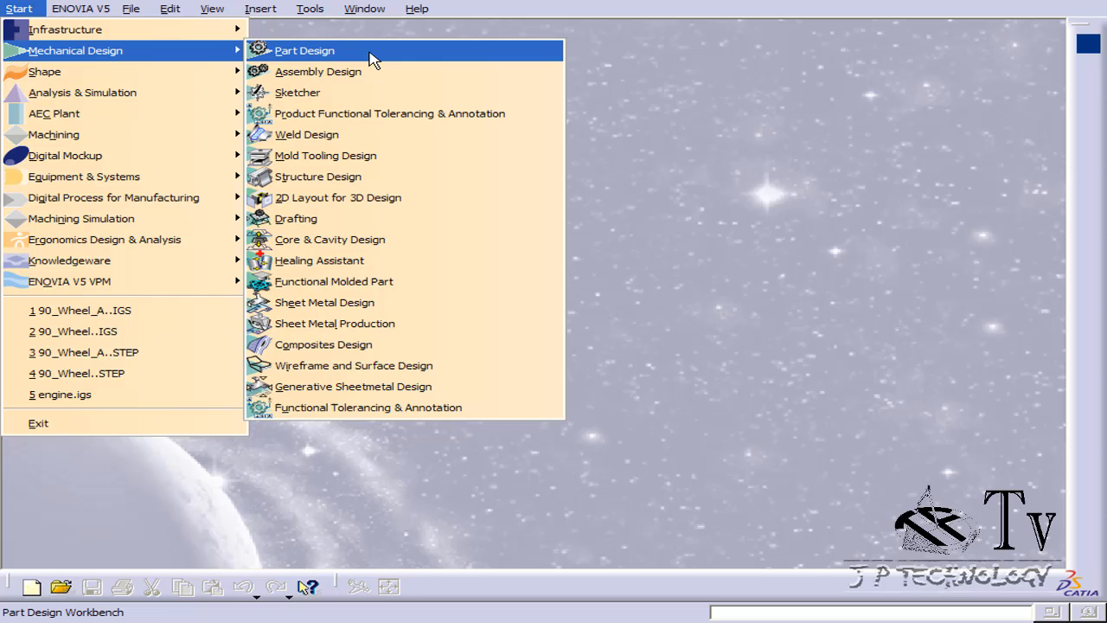
# Start Part Design and confirm the new part Part1.
pyautogui.click(303, 50)
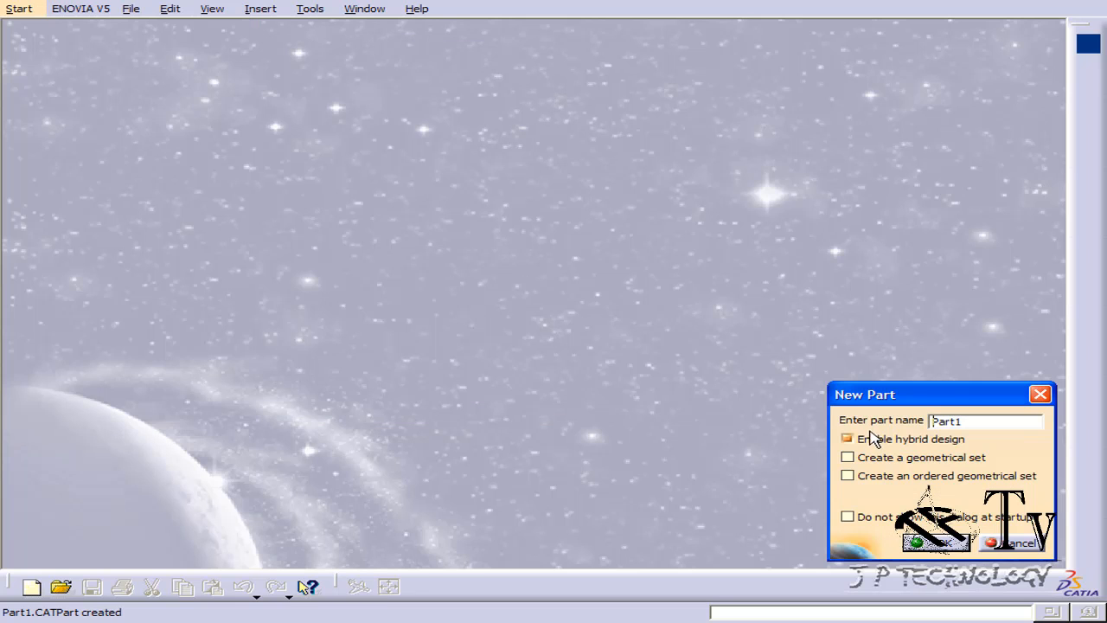
pyautogui.click(936, 542)
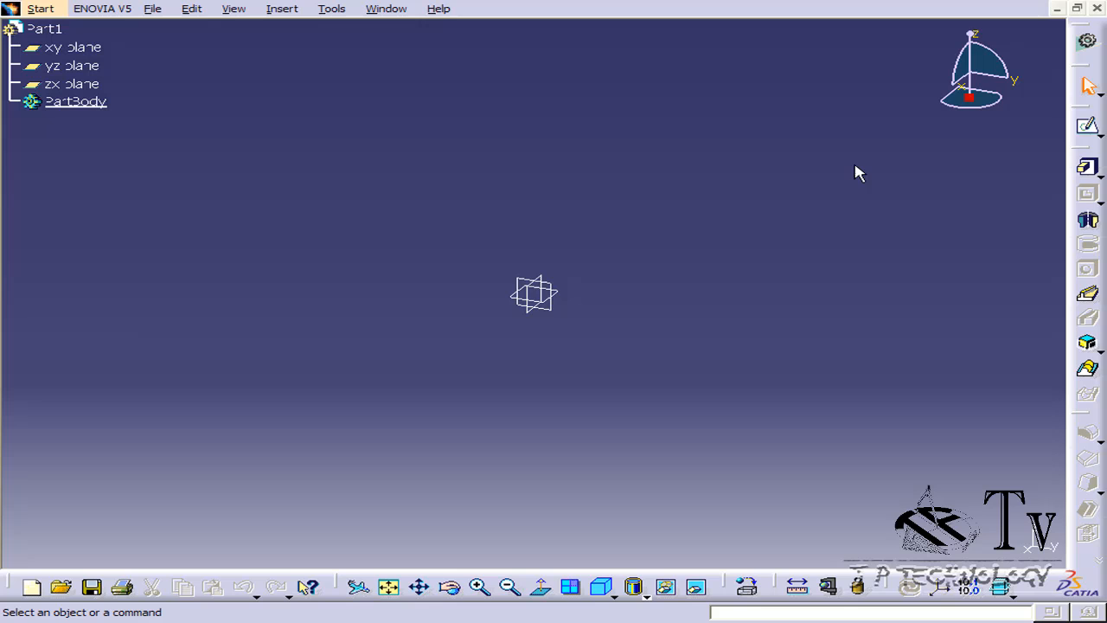
pyautogui.moveTo(1097, 398)
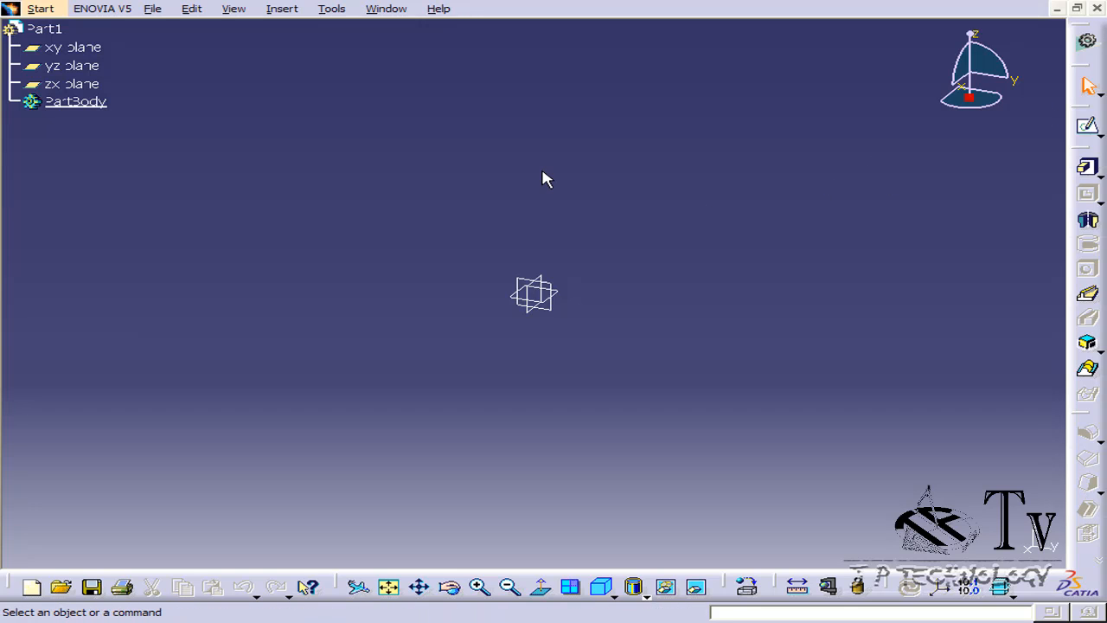
pyautogui.moveTo(473, 216)
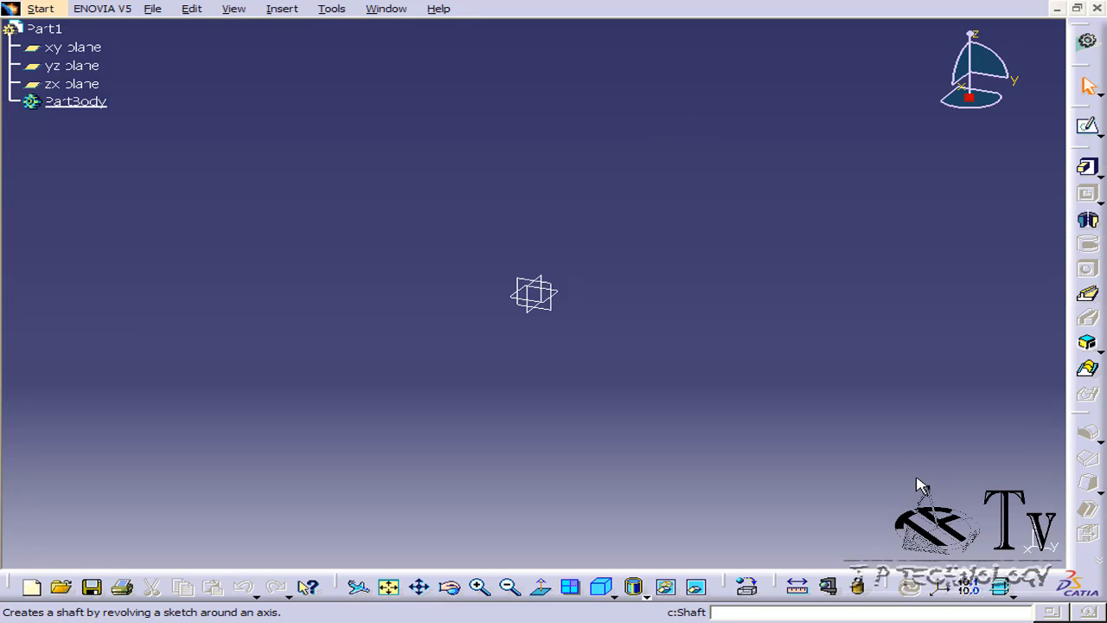
pyautogui.moveTo(364, 275)
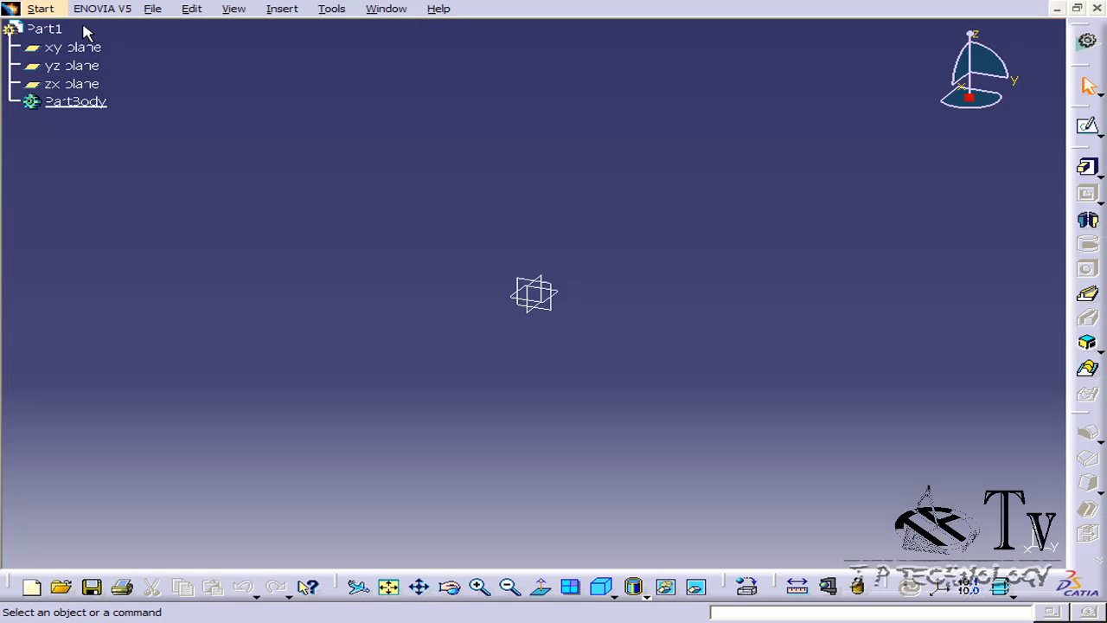
# Choose Shape > Generative Shape Design from the Start menu for Part1.
pyautogui.click(40, 9)
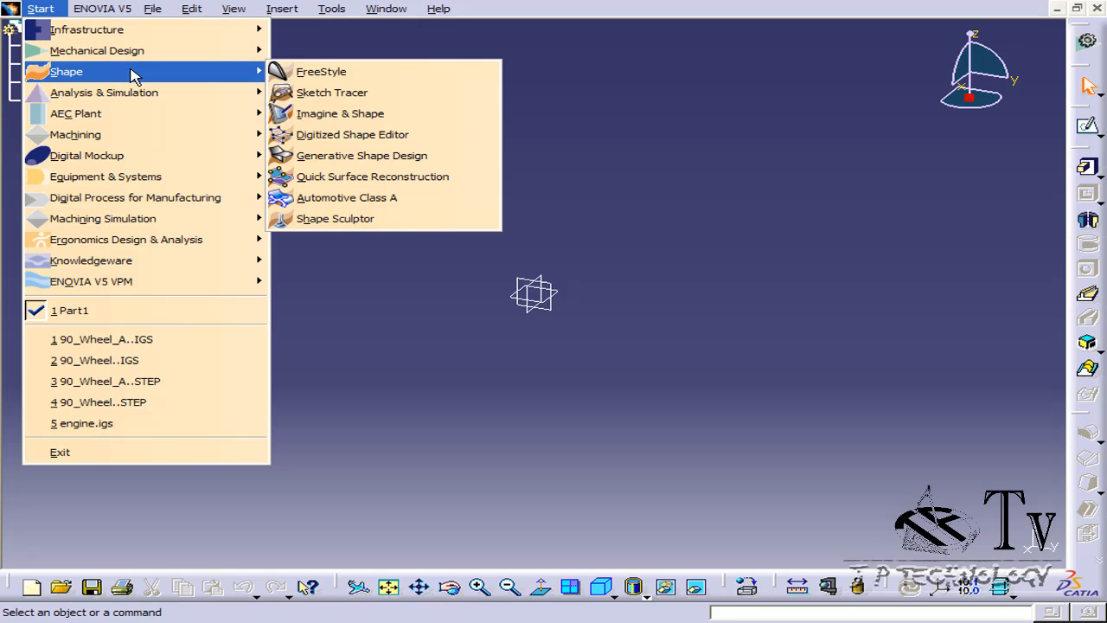
pyautogui.moveTo(362, 154)
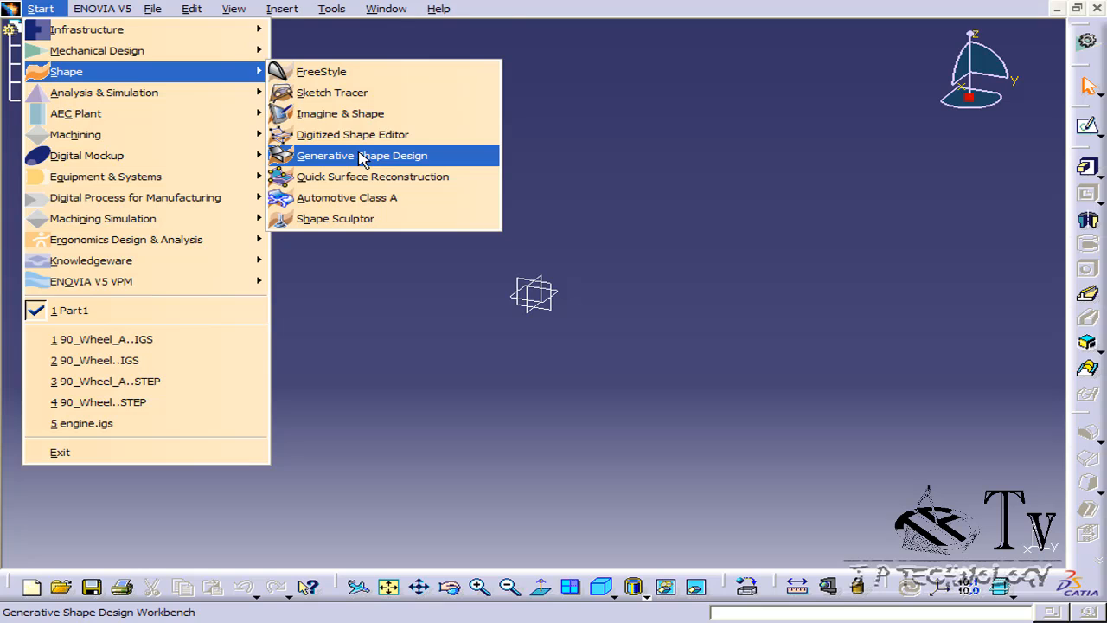
pyautogui.click(362, 156)
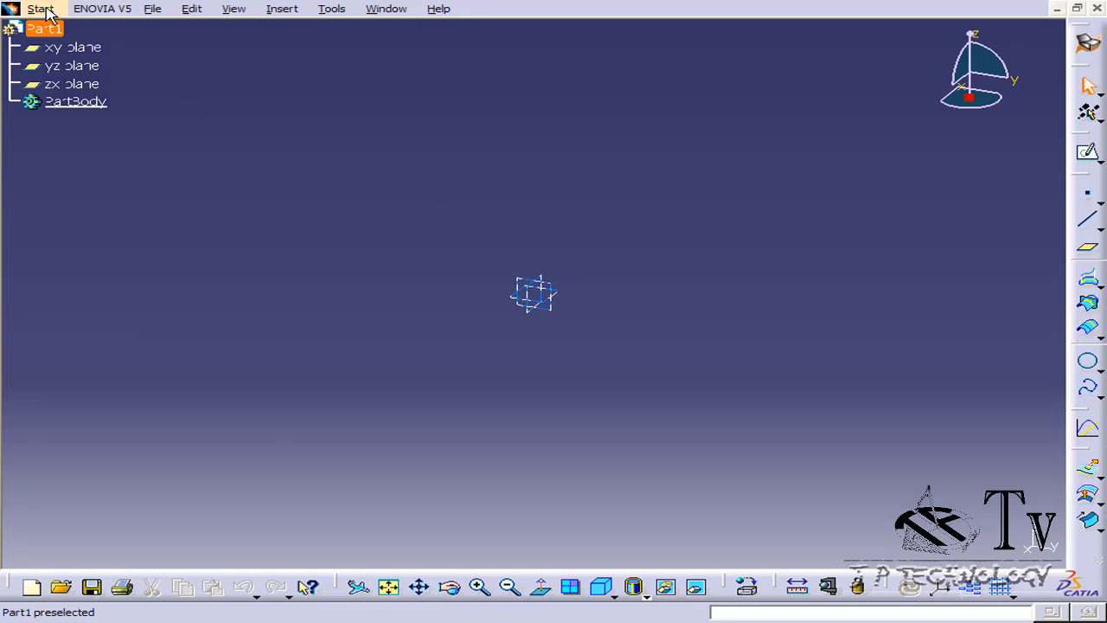
# Choose Mechanical Design > Assembly Design from the Start menu to create Product1.
pyautogui.click(40, 9)
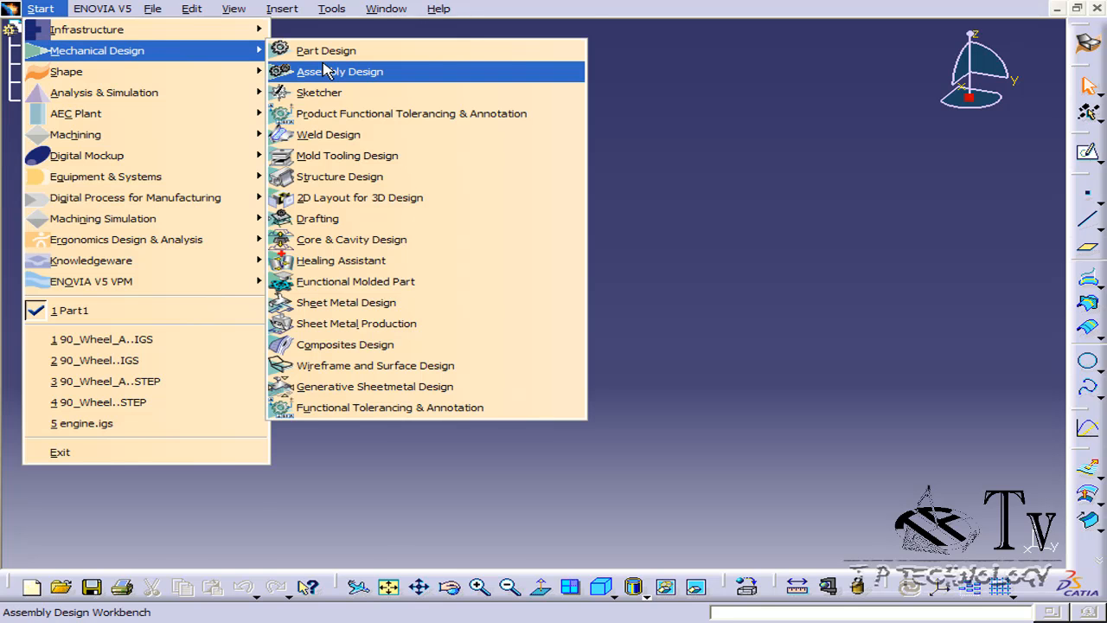
pyautogui.click(338, 71)
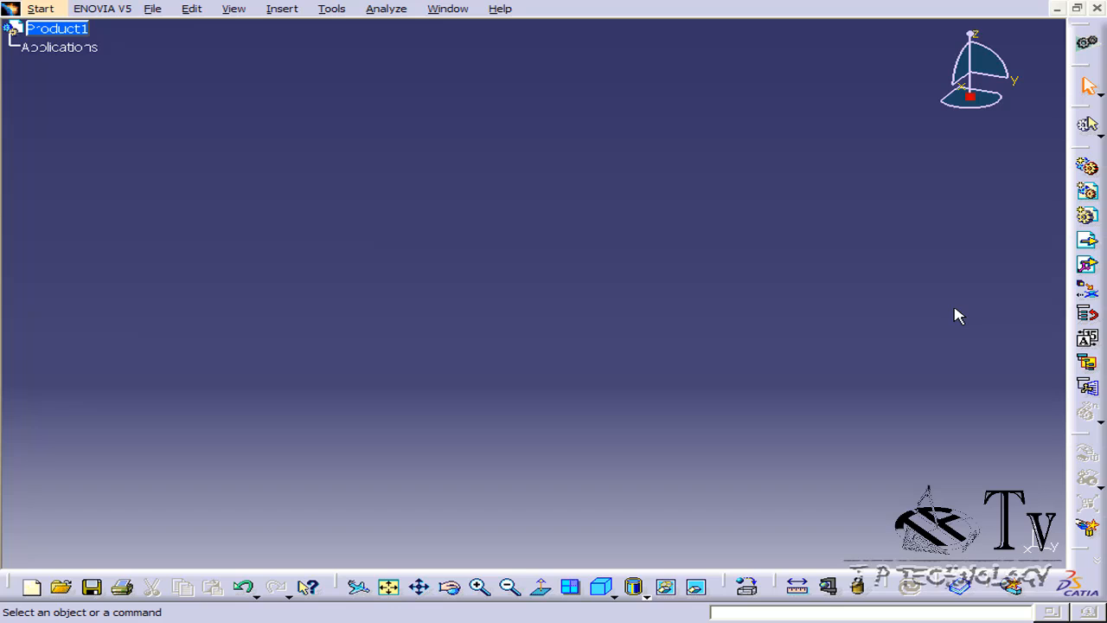
pyautogui.moveTo(819, 300)
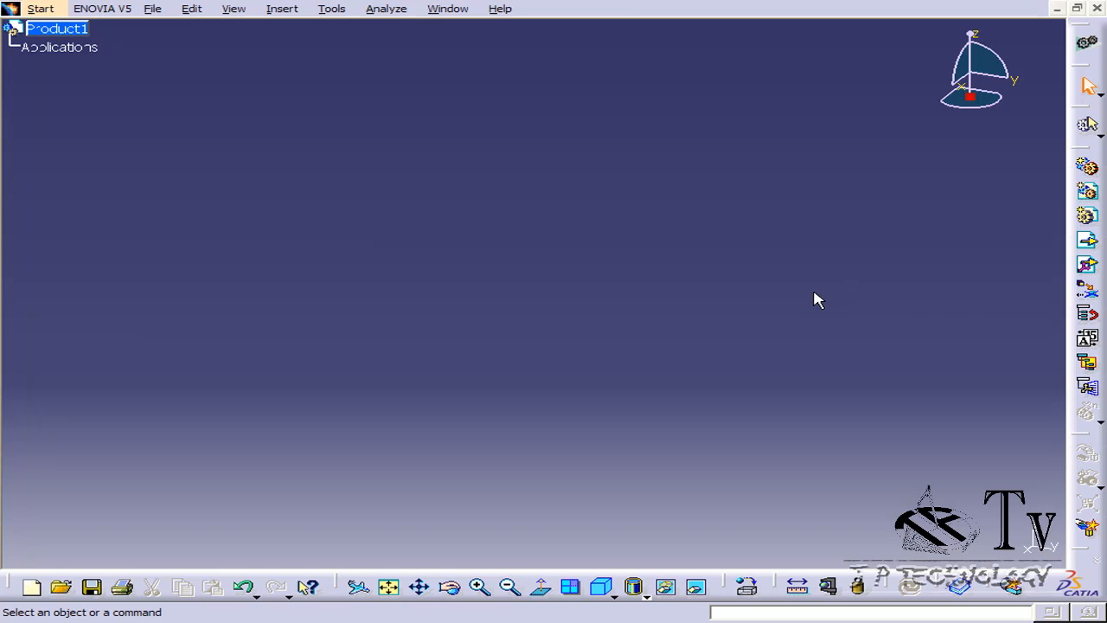
pyautogui.moveTo(776, 314)
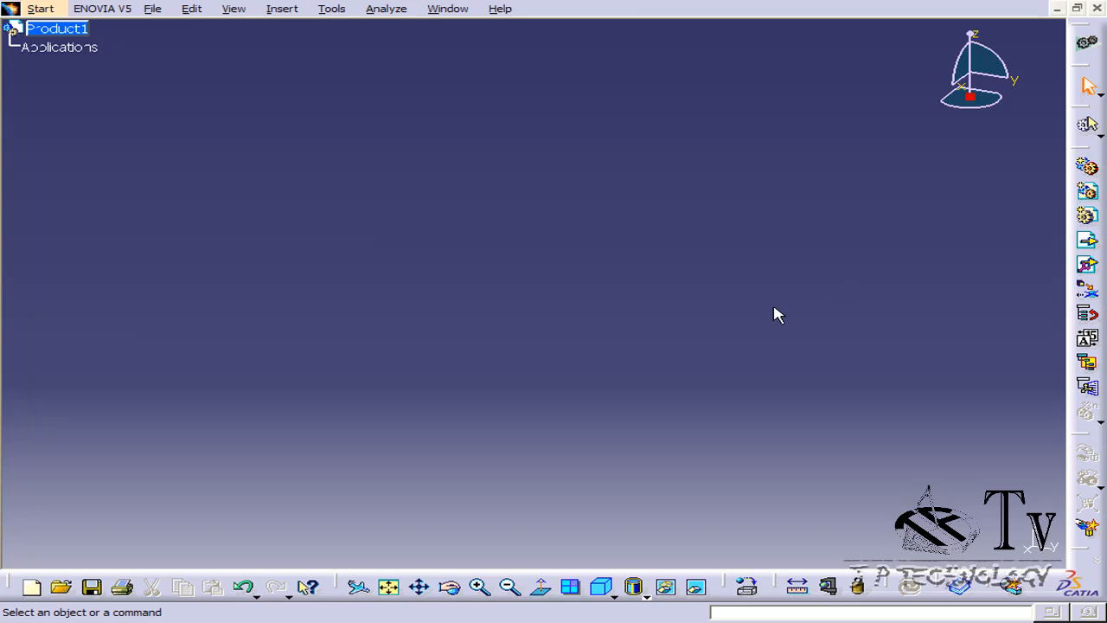